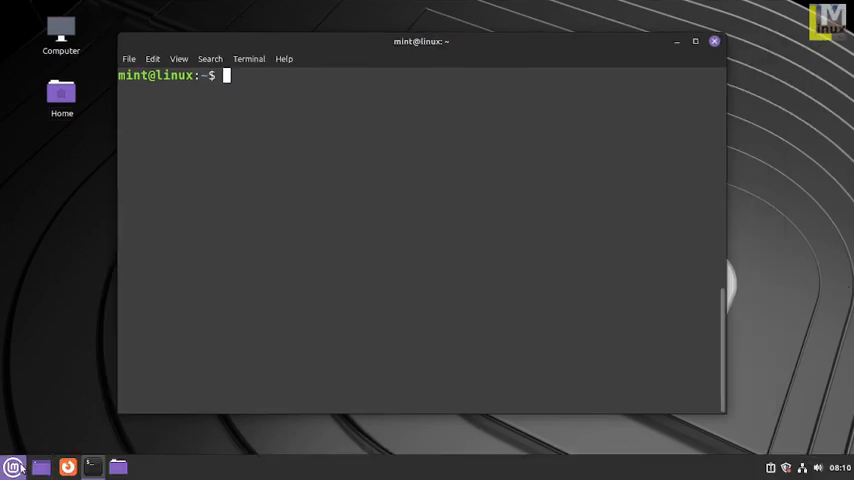
Search the applications menu for gimp, remmina, edge and anydesk entries
{"action": "left_click", "coordinate": [14, 463]}
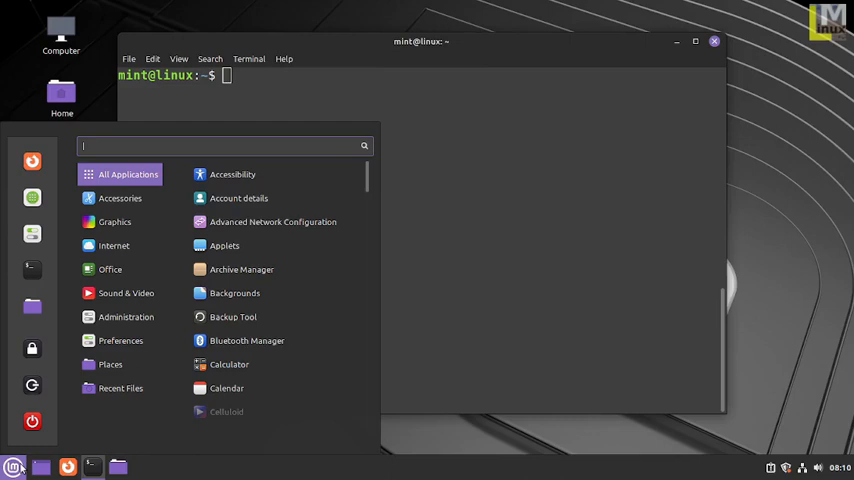
{"action": "type", "text": "gimpl"}
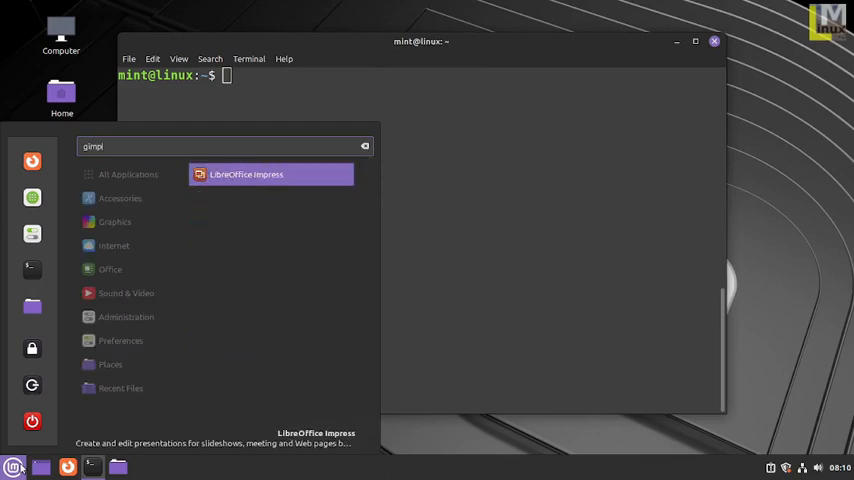
{"action": "type", "text": "rem"}
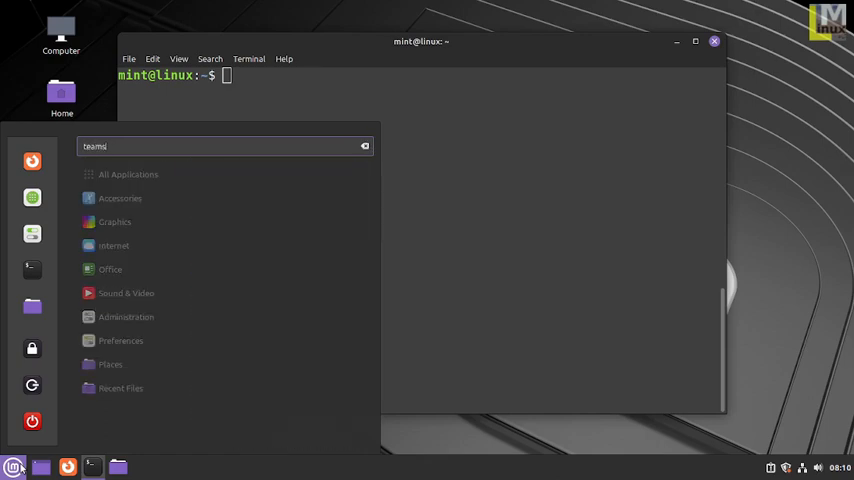
{"action": "type", "text": "b"}
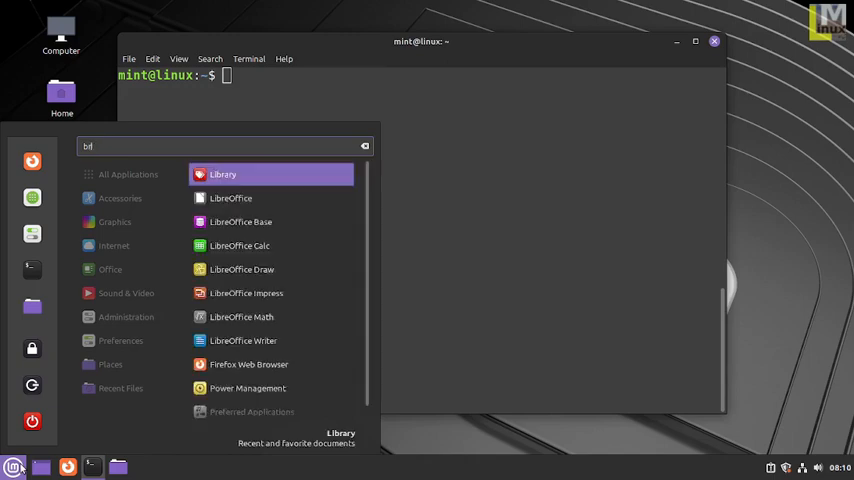
{"action": "type", "text": "edg"}
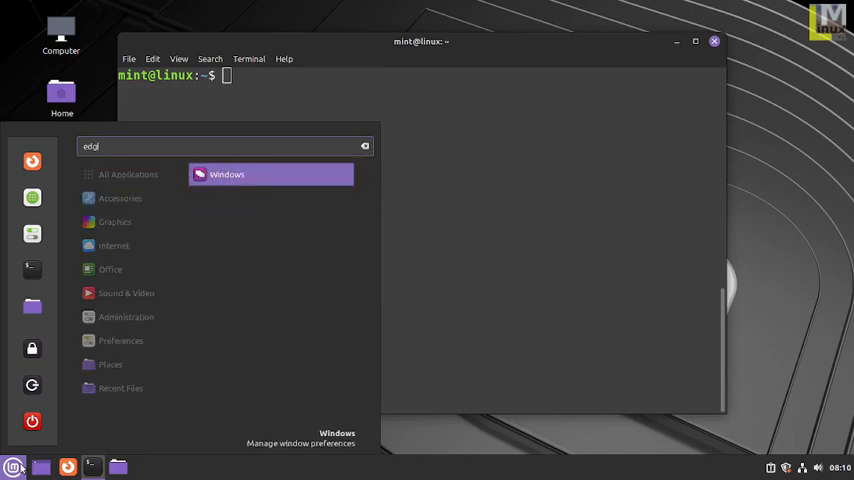
{"action": "type", "text": "an"}
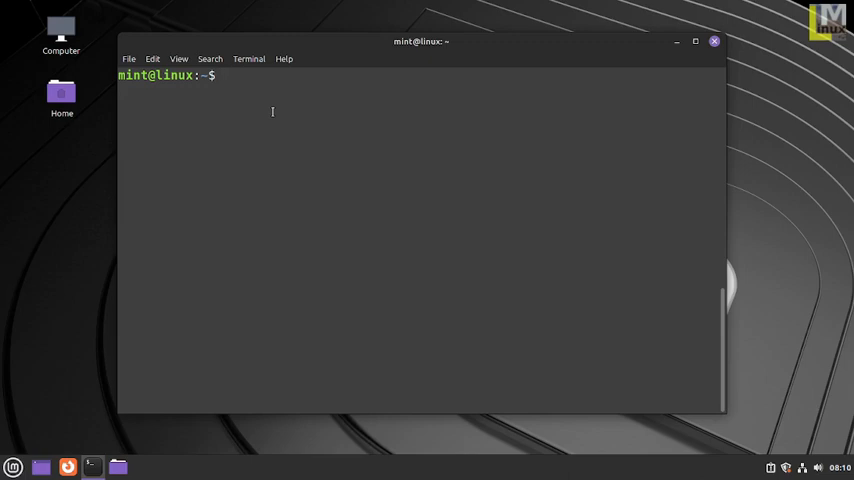
Run ./install-script.sh and let the apt and flatpak installs, including OBS Studio, finish
{"action": "type", "text": "./i"}
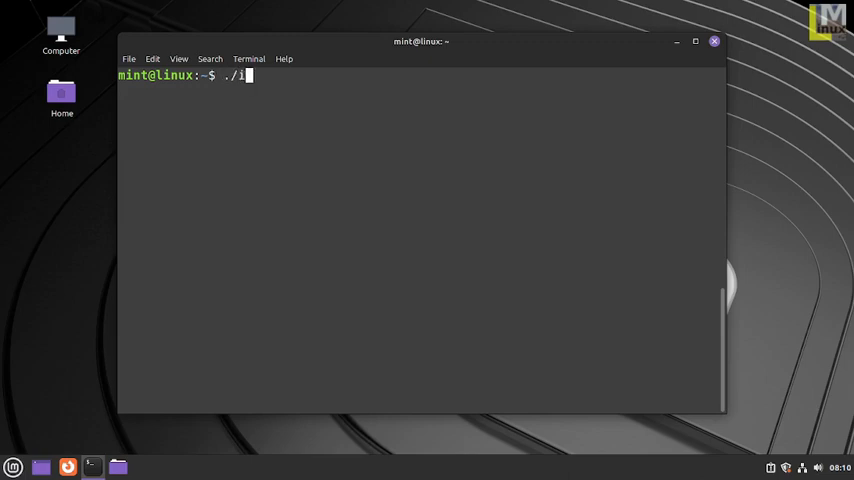
{"action": "type", "text": "nstall-script.sh"}
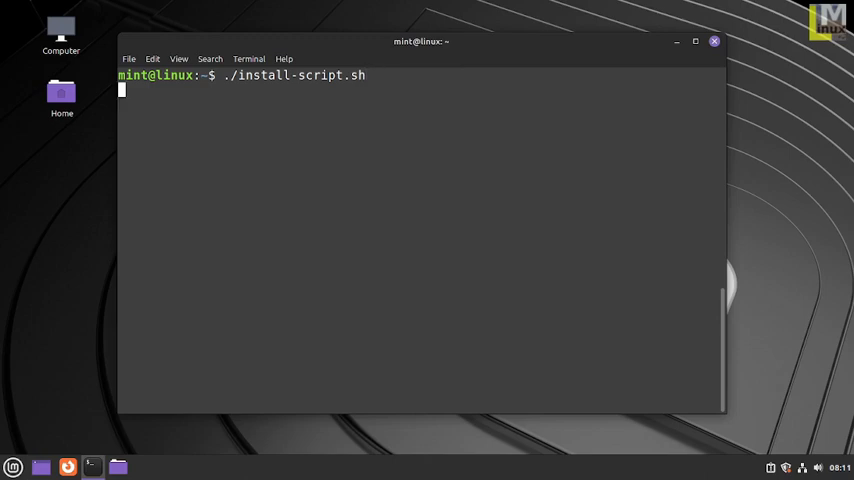
{"action": "key", "text": "Return"}
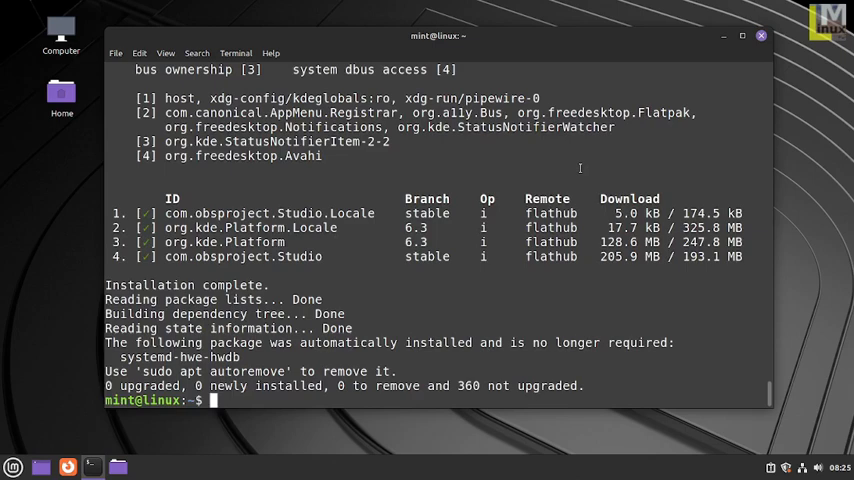
{"action": "mouse_move", "coordinate": [361, 253]}
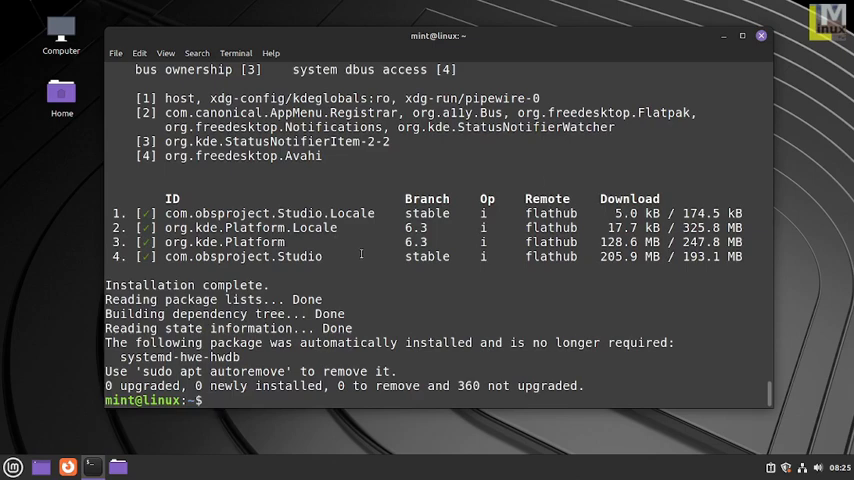
Search the Mint menu for obs, then for any to find AnyDesk
{"action": "left_click", "coordinate": [15, 465]}
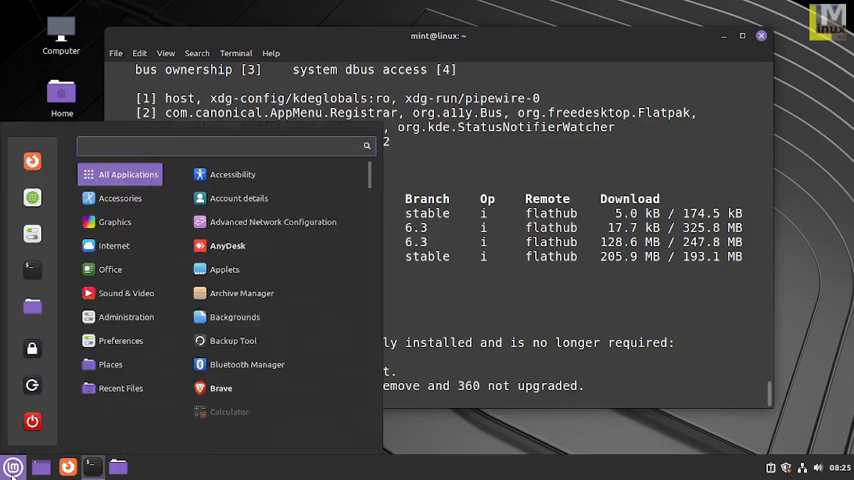
{"action": "type", "text": "obs"}
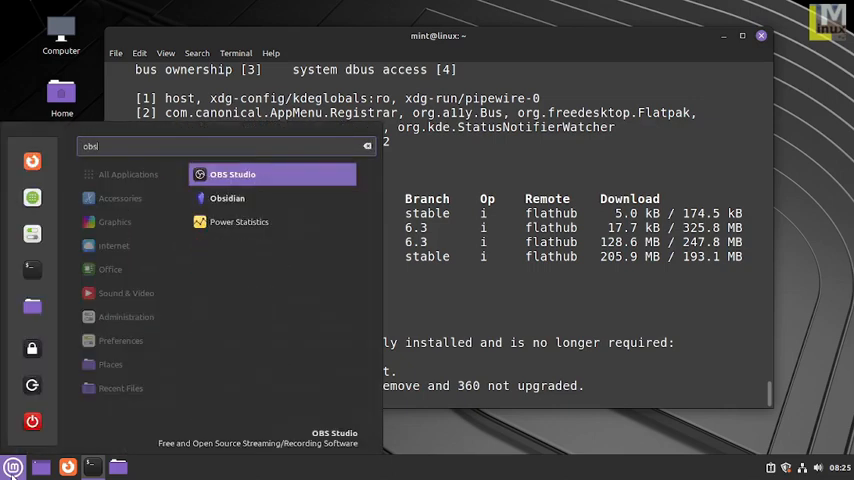
{"action": "key", "text": "BackSpace"}
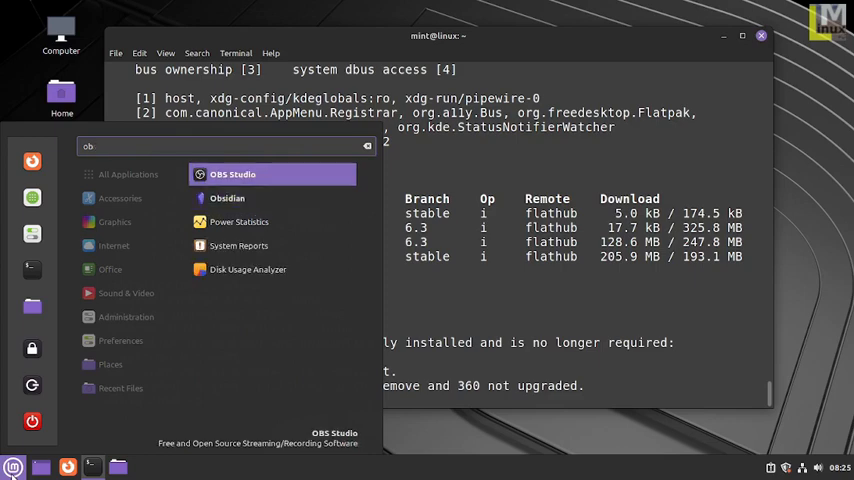
{"action": "left_click", "coordinate": [366, 146]}
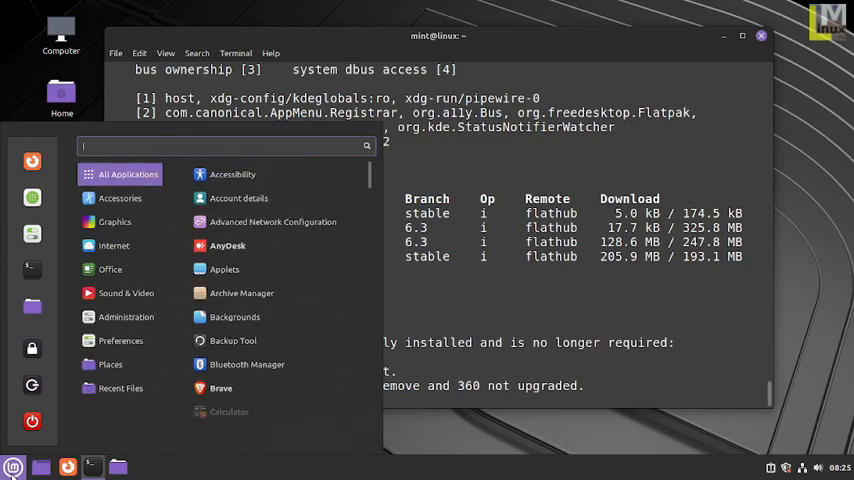
{"action": "type", "text": "any"}
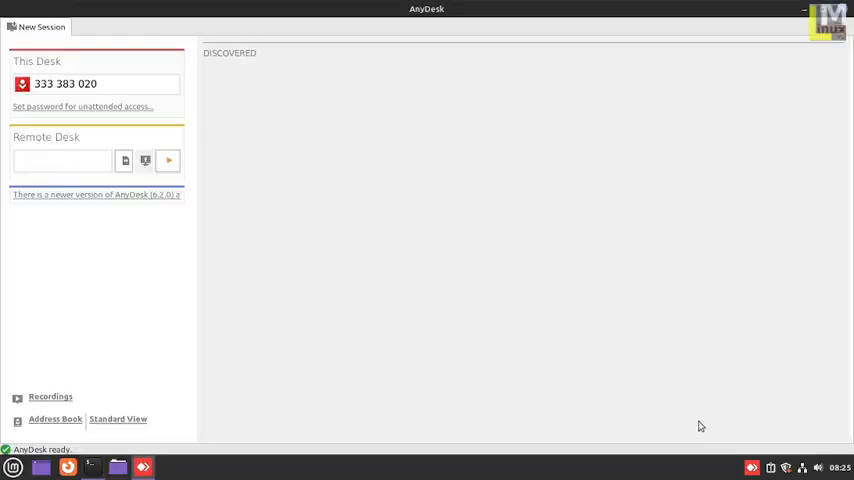
{"action": "mouse_move", "coordinate": [792, 9]}
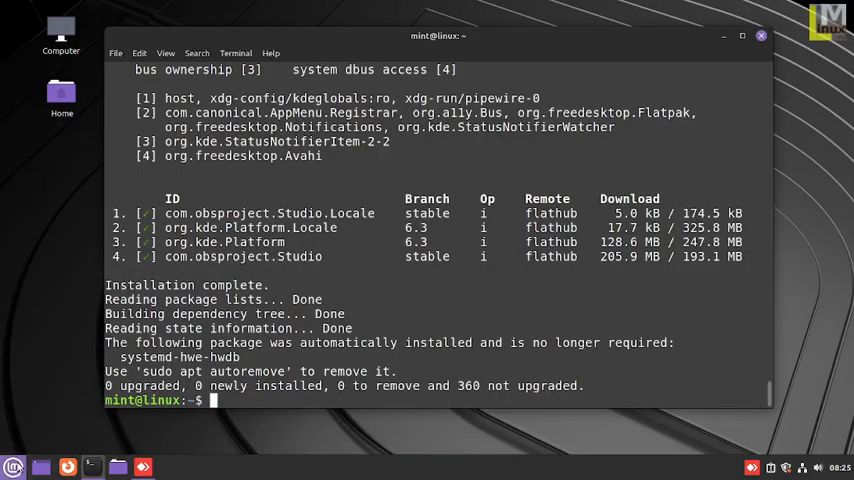
Launch Google Chrome without making it the default browser or sending crash reports
{"action": "left_click", "coordinate": [11, 464]}
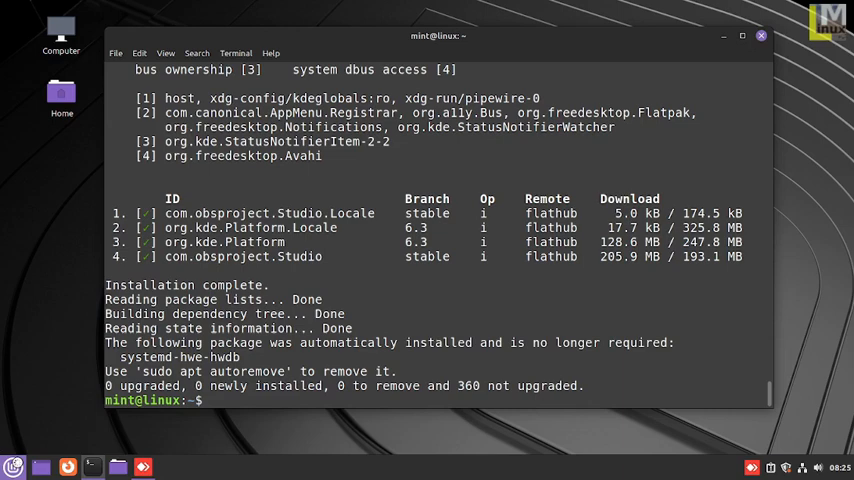
{"action": "left_click", "coordinate": [152, 467]}
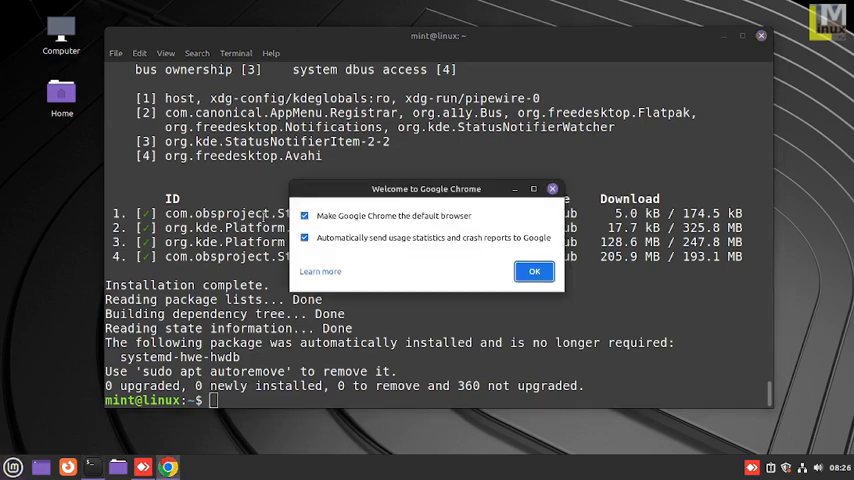
{"action": "left_click", "coordinate": [304, 215]}
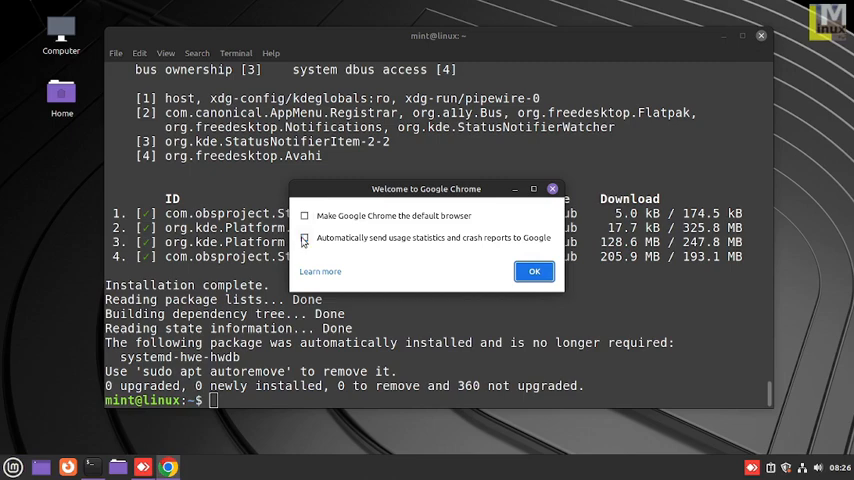
{"action": "left_click", "coordinate": [534, 271]}
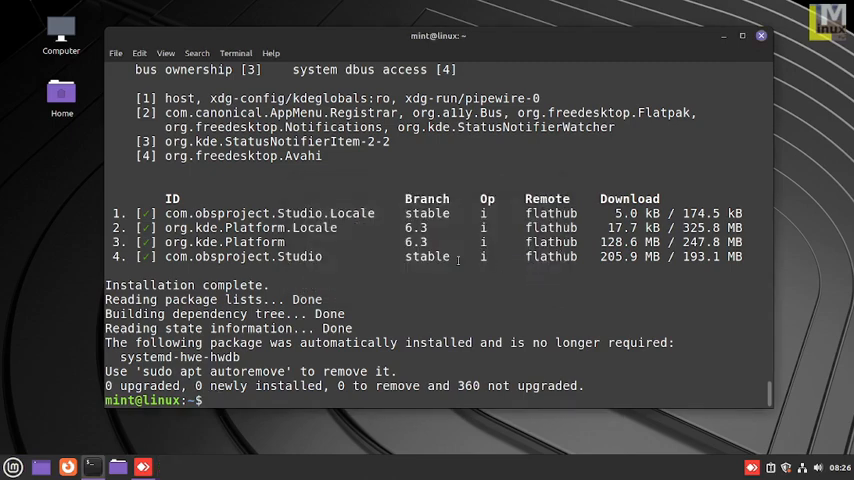
{"action": "left_click", "coordinate": [163, 465]}
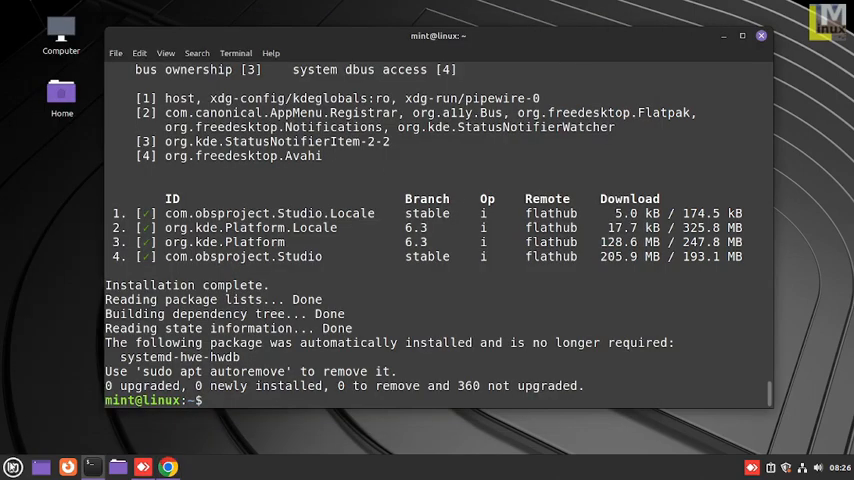
Search the installed applications for gi (GIMP) and fla (flameshot)
{"action": "left_click", "coordinate": [14, 464]}
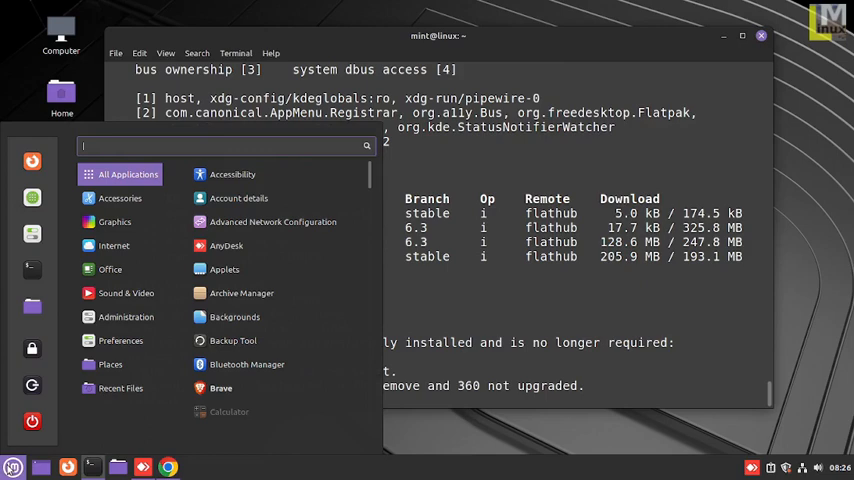
{"action": "type", "text": "gi"}
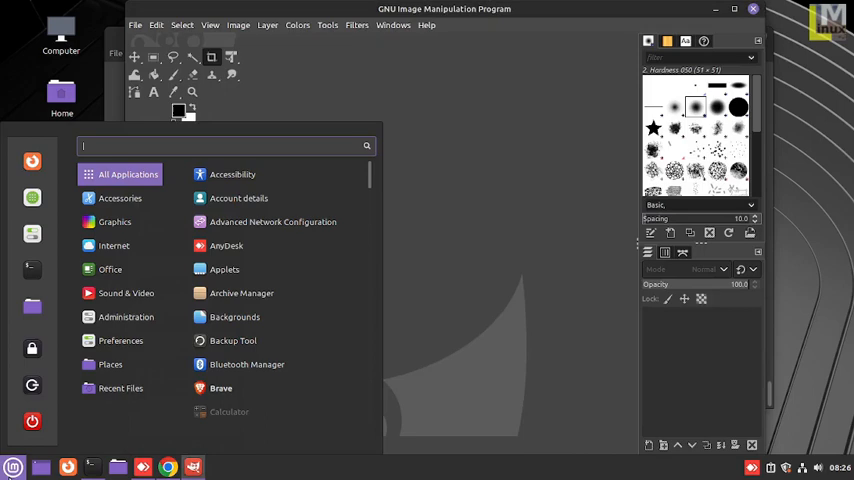
{"action": "type", "text": "fla"}
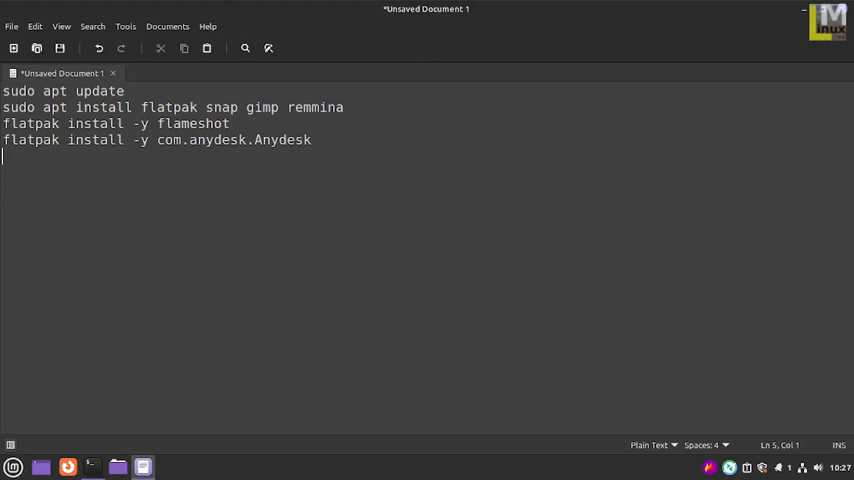
Add flatpak install -y lines for com.microsoft.Teams, Edge, com.google.Chrome and Brave Browser
{"action": "type", "text": "flatpak install -y"}
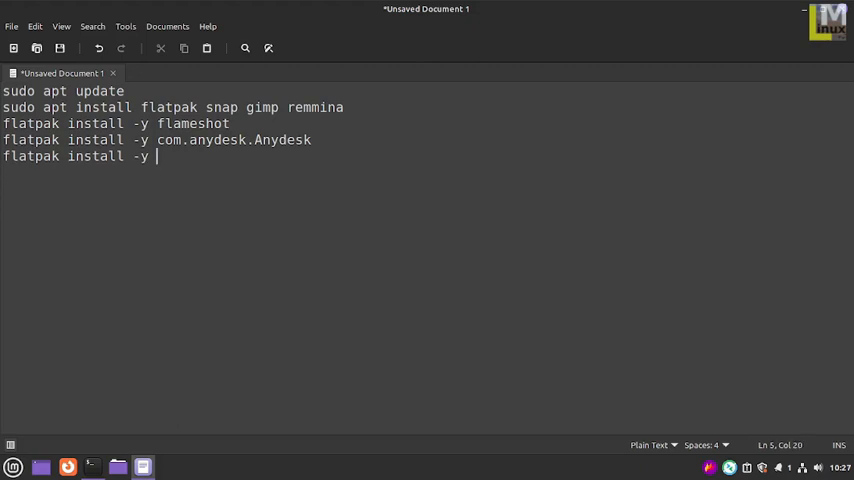
{"action": "type", "text": "com."}
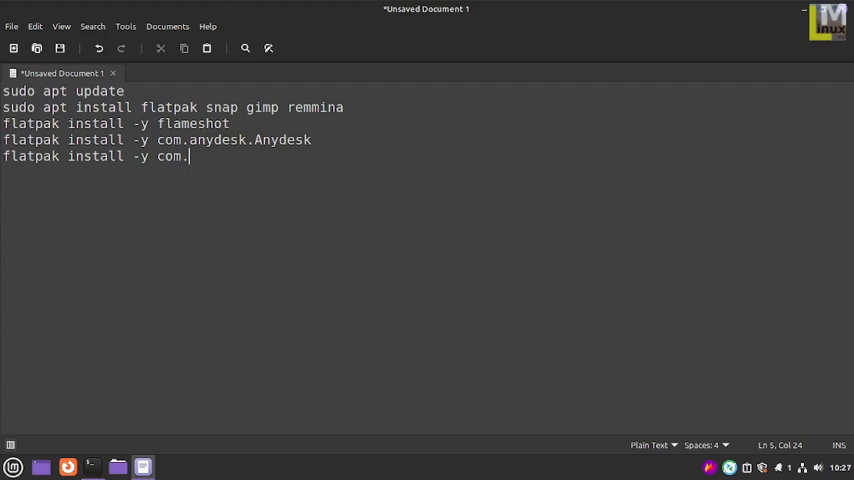
{"action": "type", "text": "microsoft"}
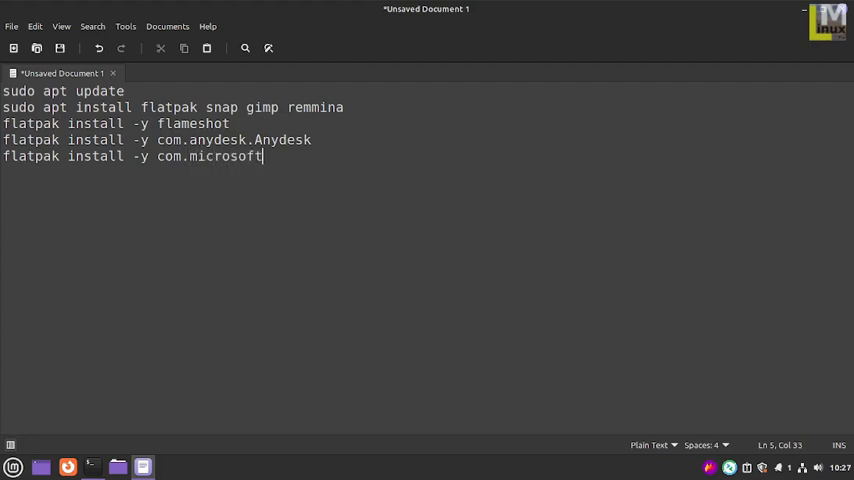
{"action": "type", "text": ".Teams"}
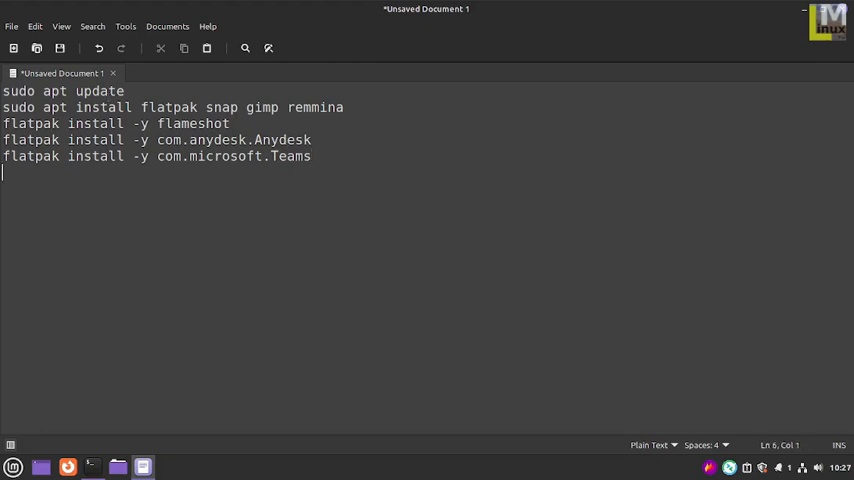
{"action": "type", "text": "flatpak install -y com.microsoft.edge"}
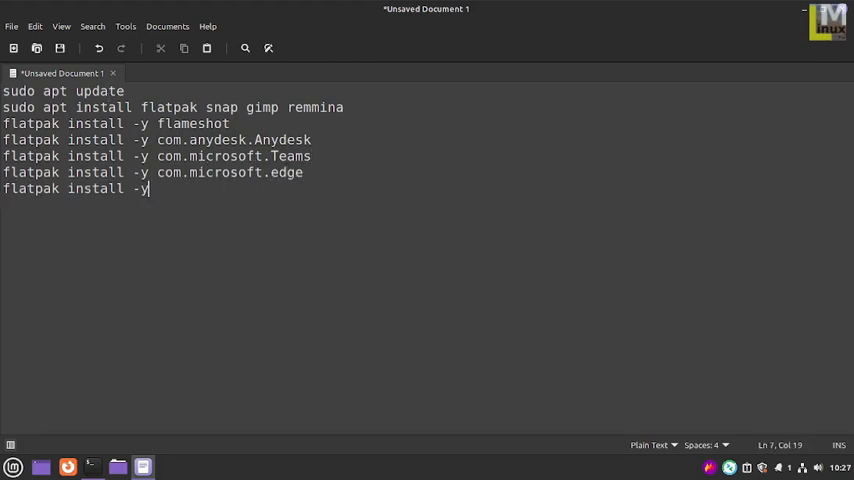
{"action": "type", "text": "com.google.Chrome"}
{"action": "type", "text": "flatpak install -y com.b"}
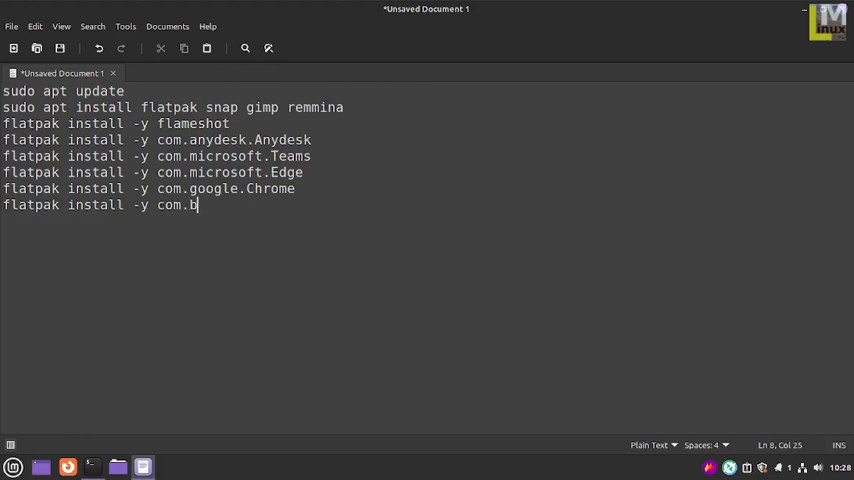
{"action": "type", "text": "rave.Browser"}
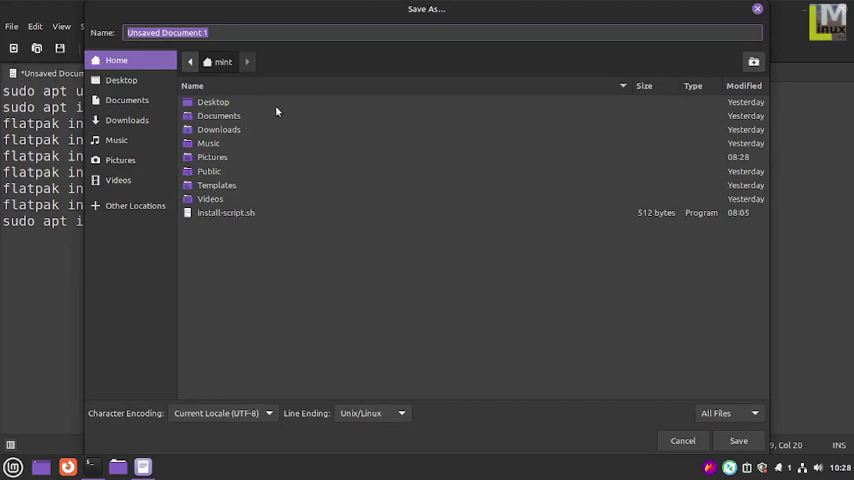
Save the script to the Desktop as software-install.sh
{"action": "type", "text": "software-install.sh"}
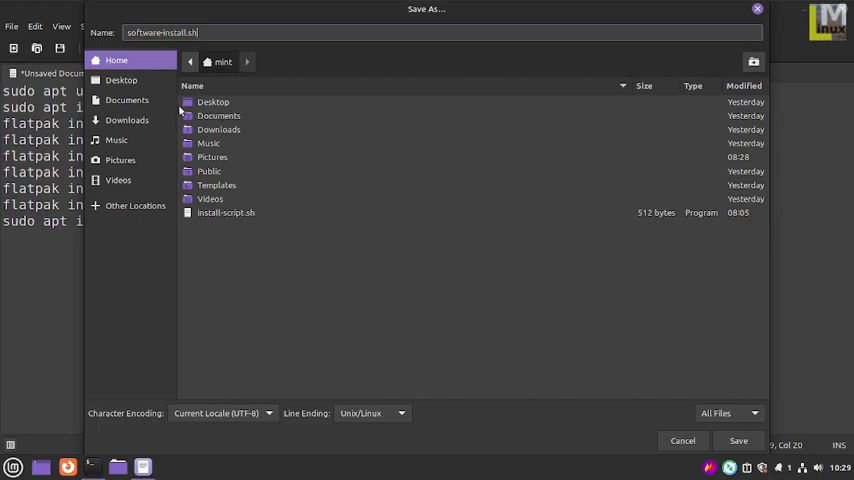
{"action": "left_click", "coordinate": [117, 80]}
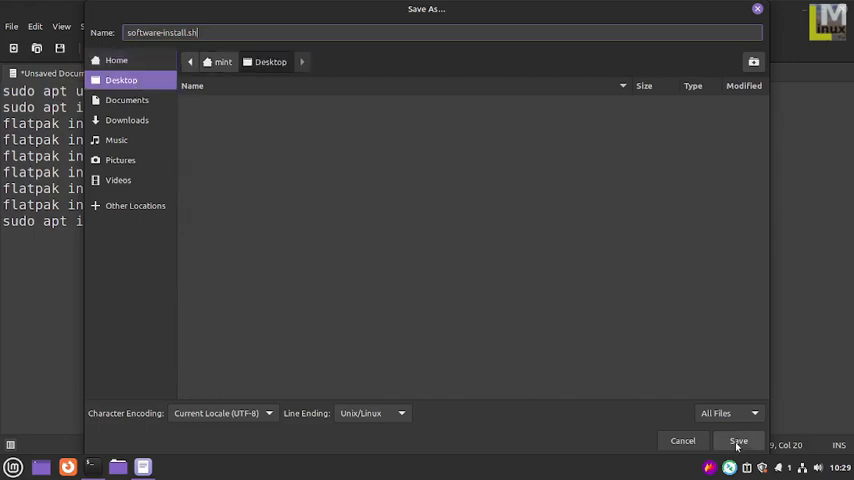
{"action": "left_click", "coordinate": [745, 441]}
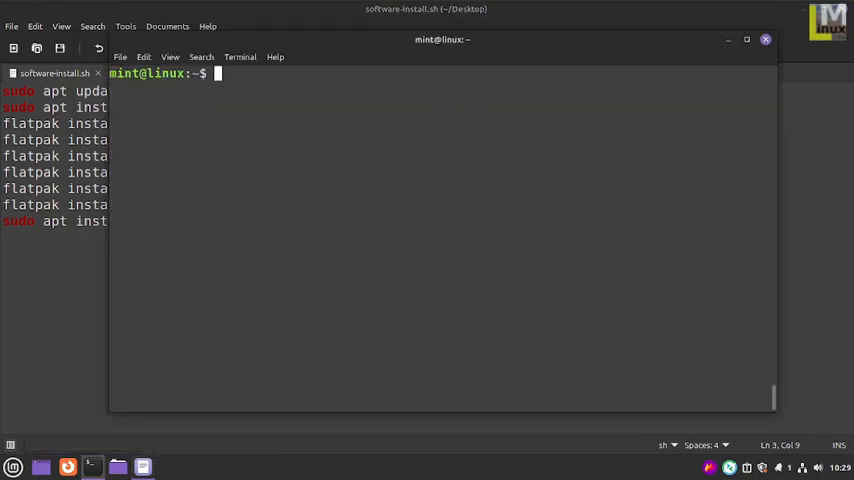
Change to the Desktop directory and list its files with permissions
{"action": "type", "text": "cd"}
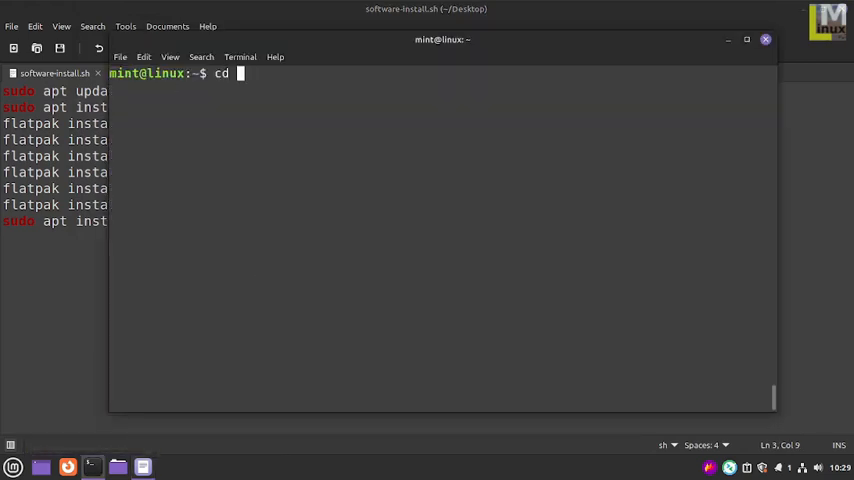
{"action": "type", "text": "Desktop/"}
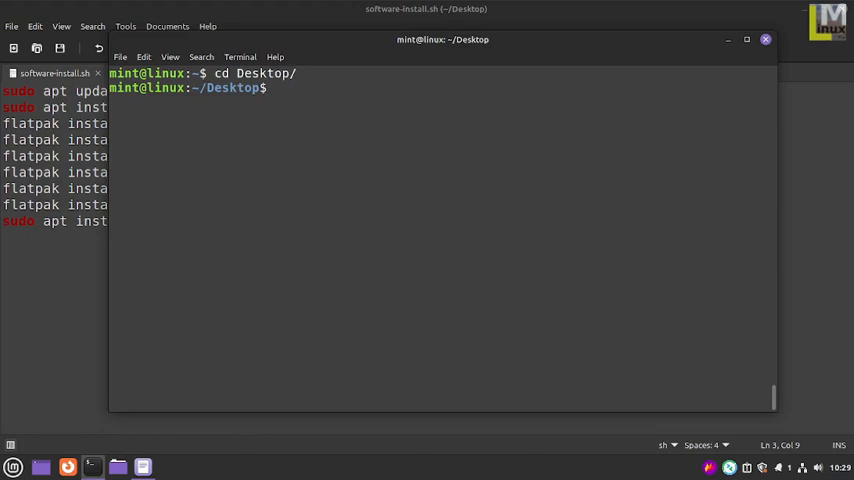
{"action": "type", "text": "ls"}
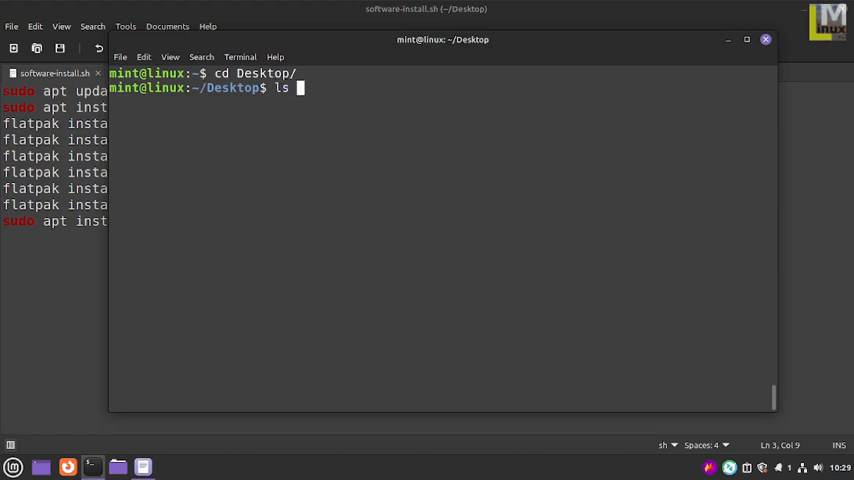
{"action": "key", "text": "Return"}
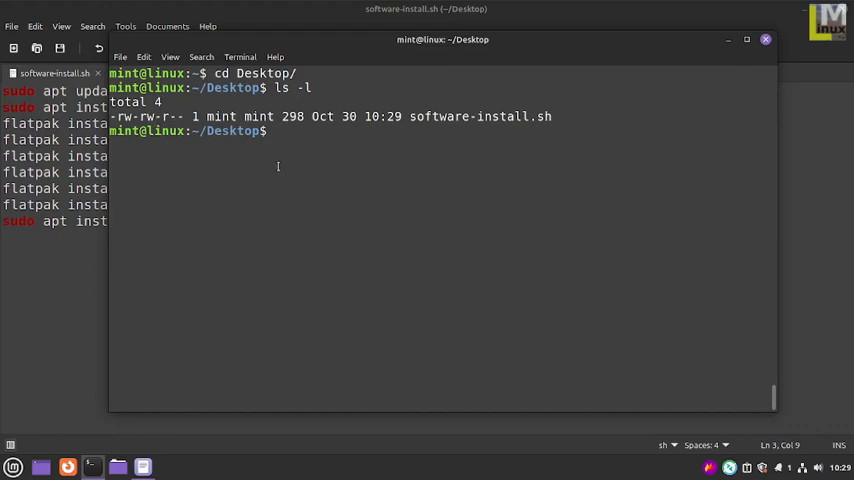
Run chmod +x on software-install.sh and recheck permissions with ls -l
{"action": "type", "text": "ch"}
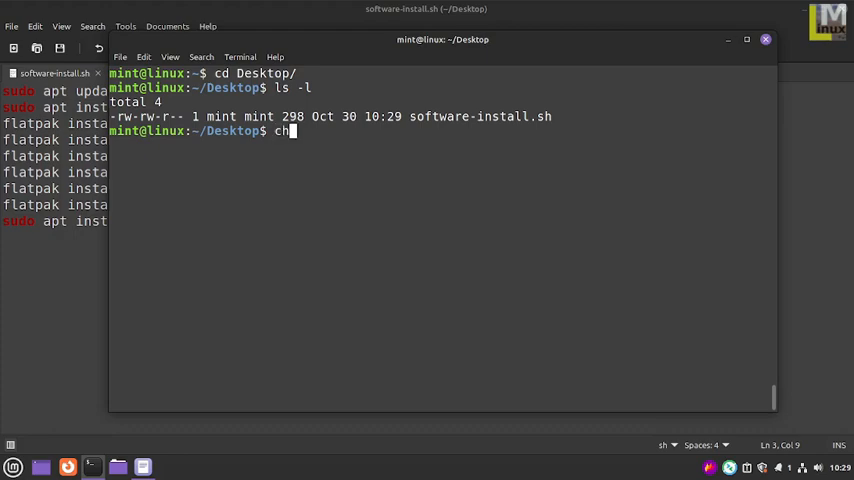
{"action": "type", "text": "mod +"}
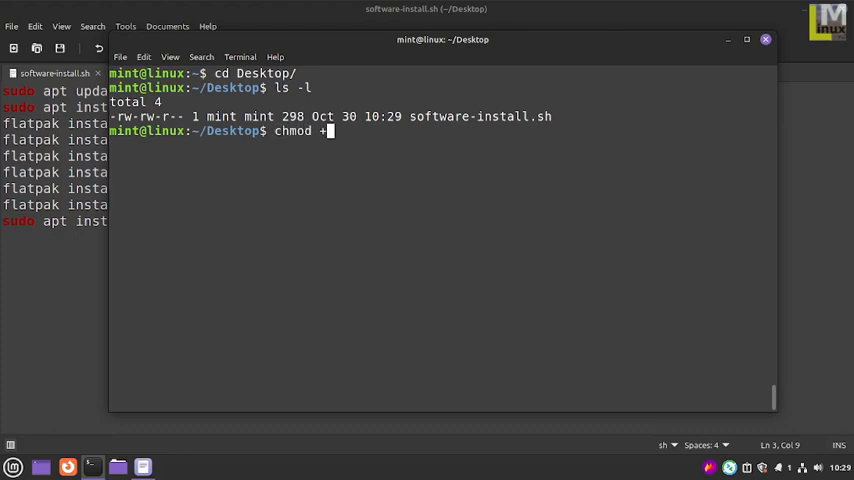
{"action": "type", "text": "x software-install.sh"}
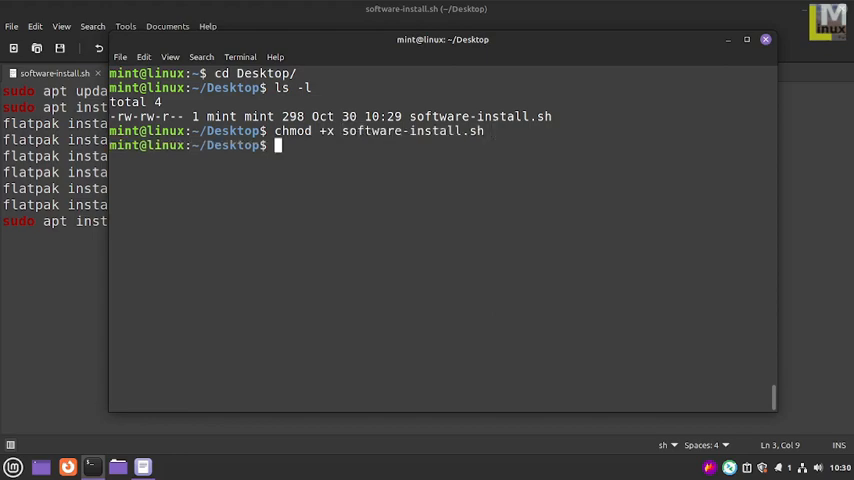
{"action": "type", "text": "ls -l"}
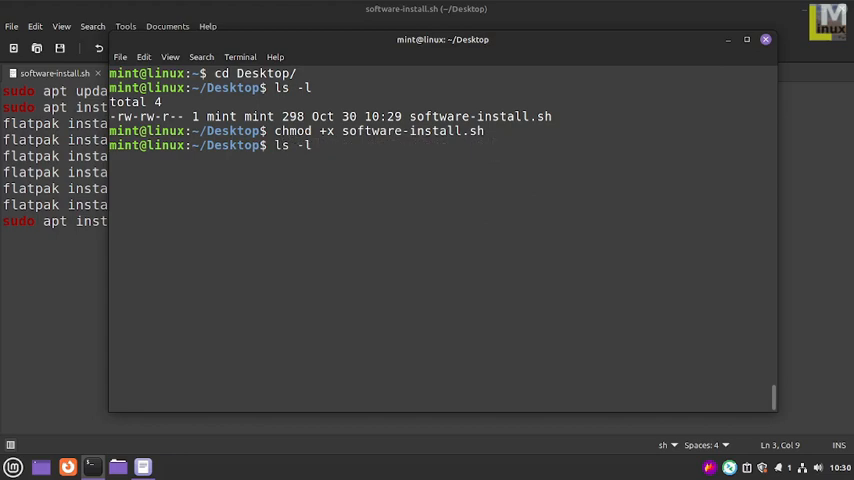